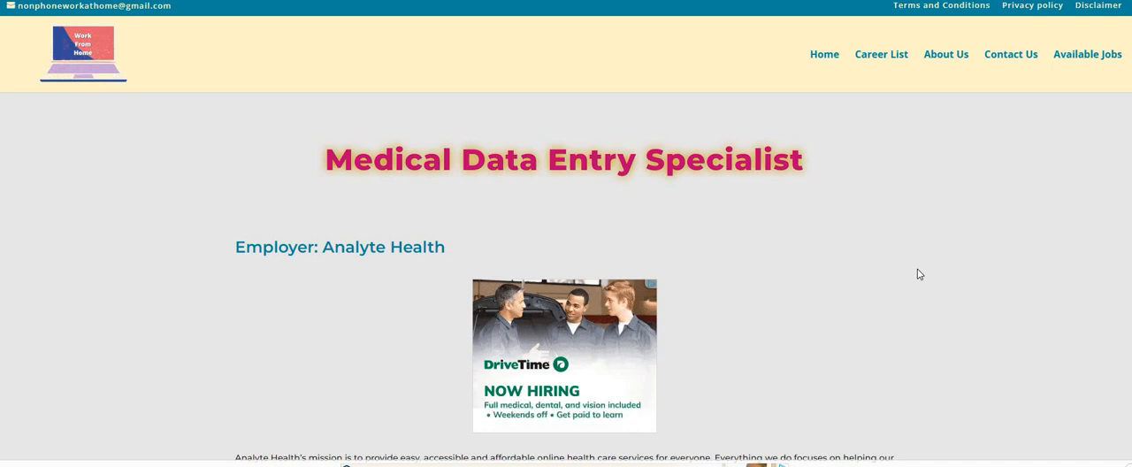
mouse_move(930, 267)
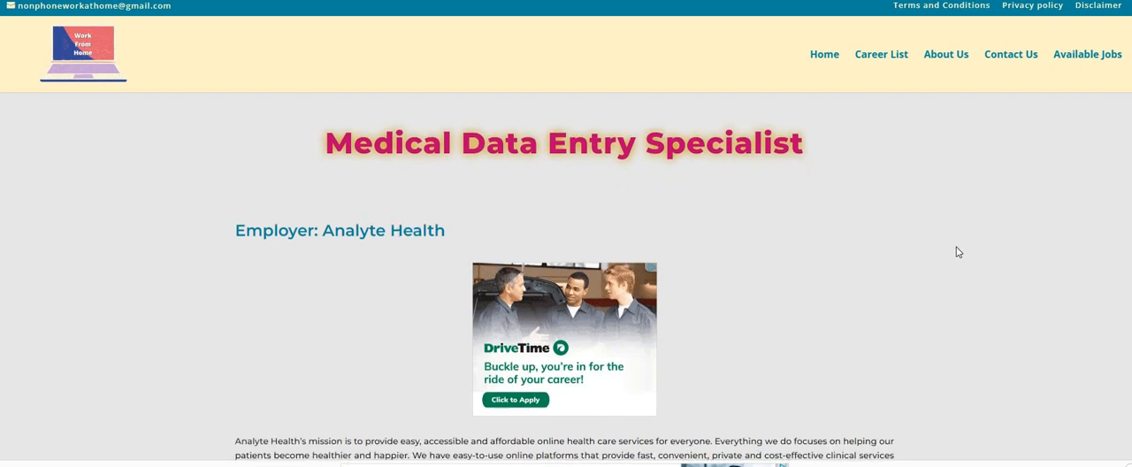
scroll("down", 3)
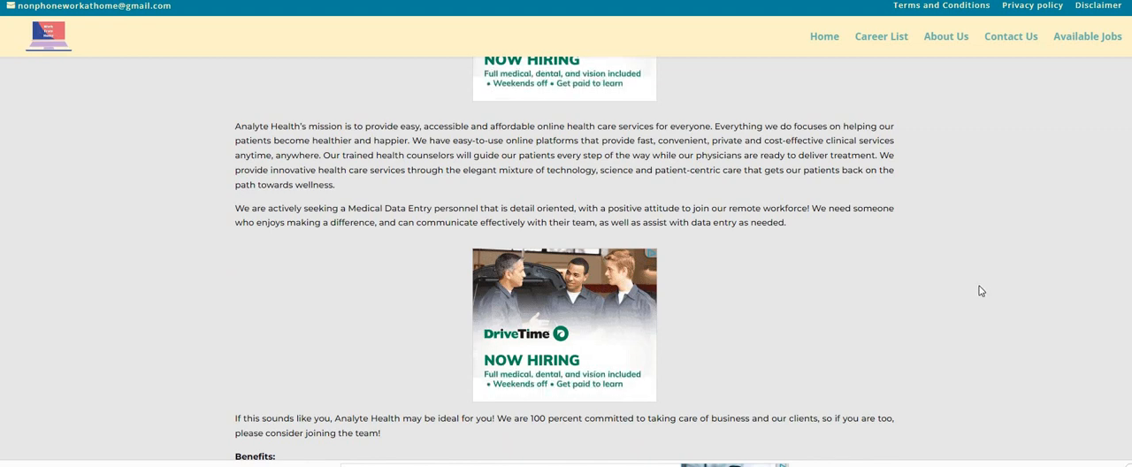
scroll("down", 3)
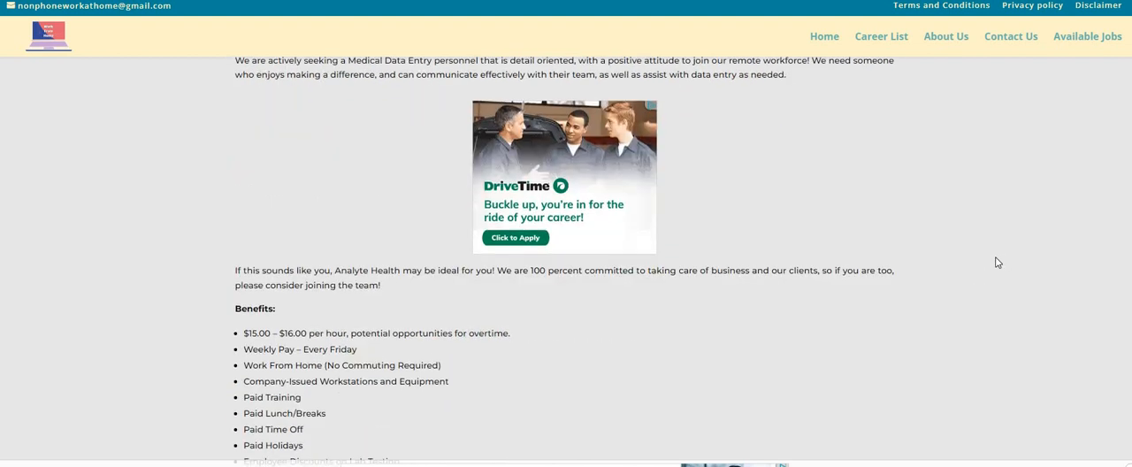
scroll("down", 3)
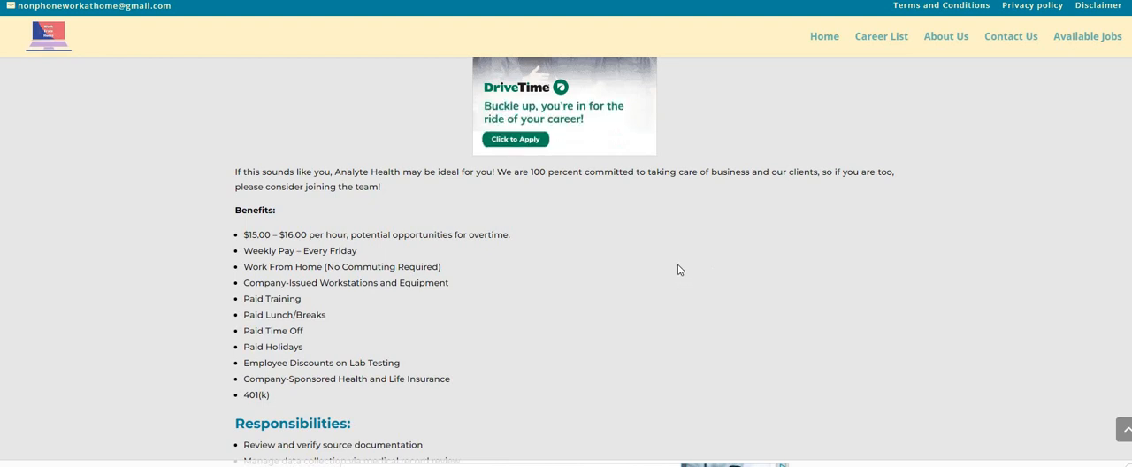
scroll("down", 3)
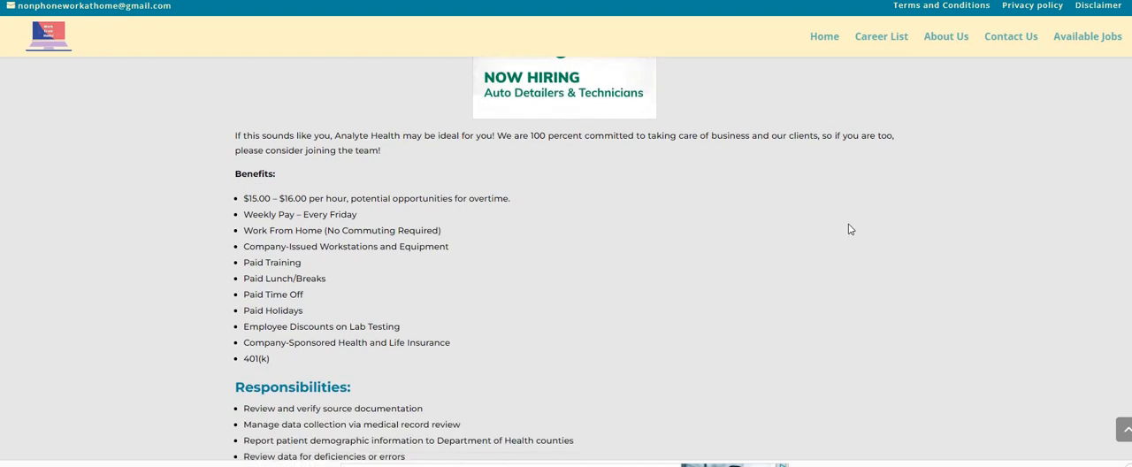
scroll("down", 3)
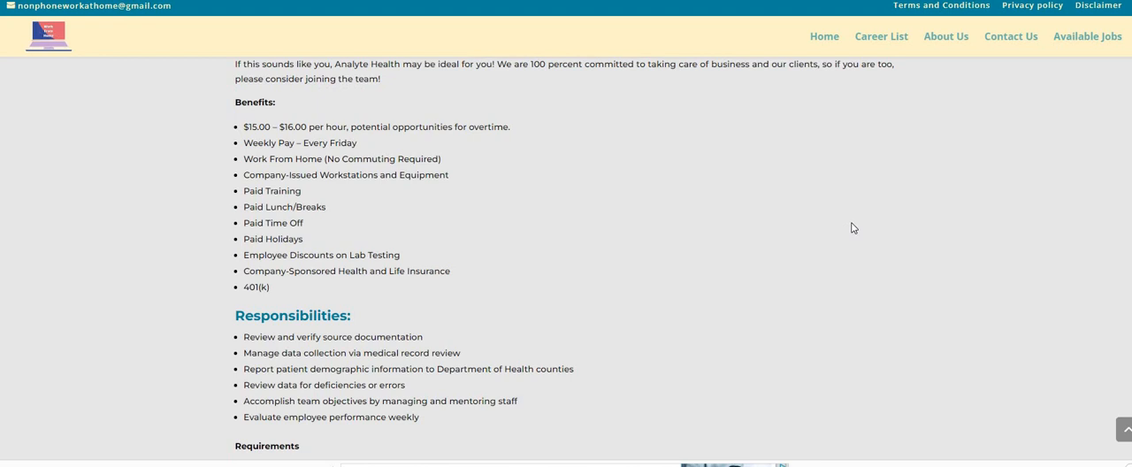
scroll("down", 3)
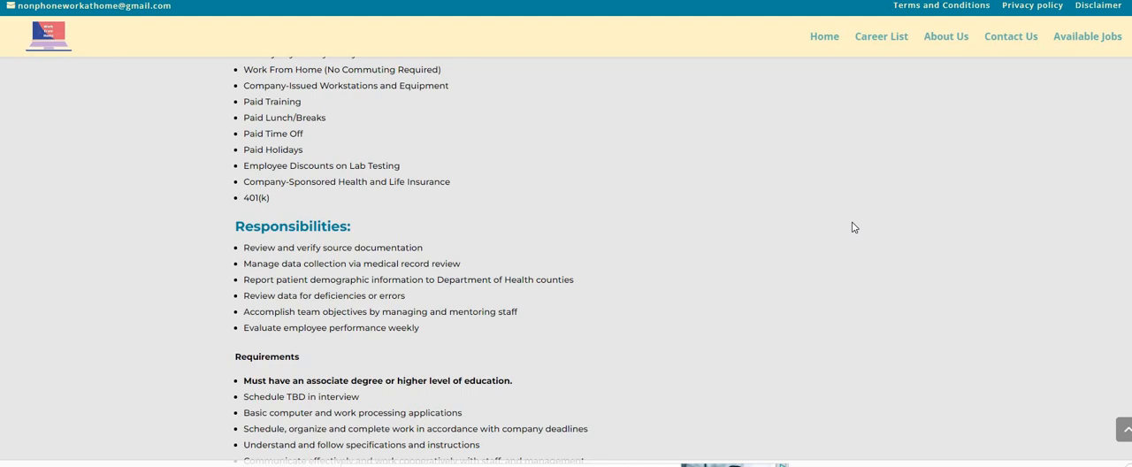
scroll("down", 3)
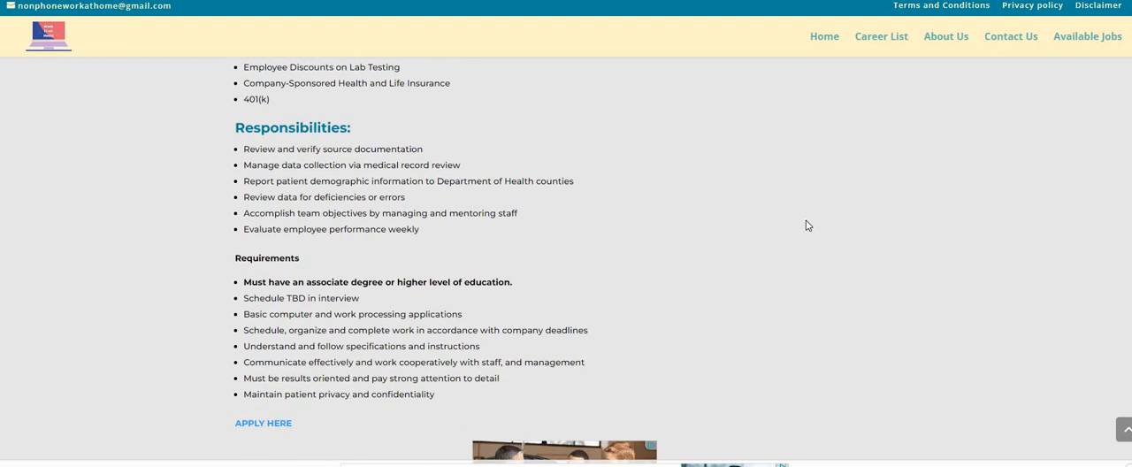
mouse_move(805, 223)
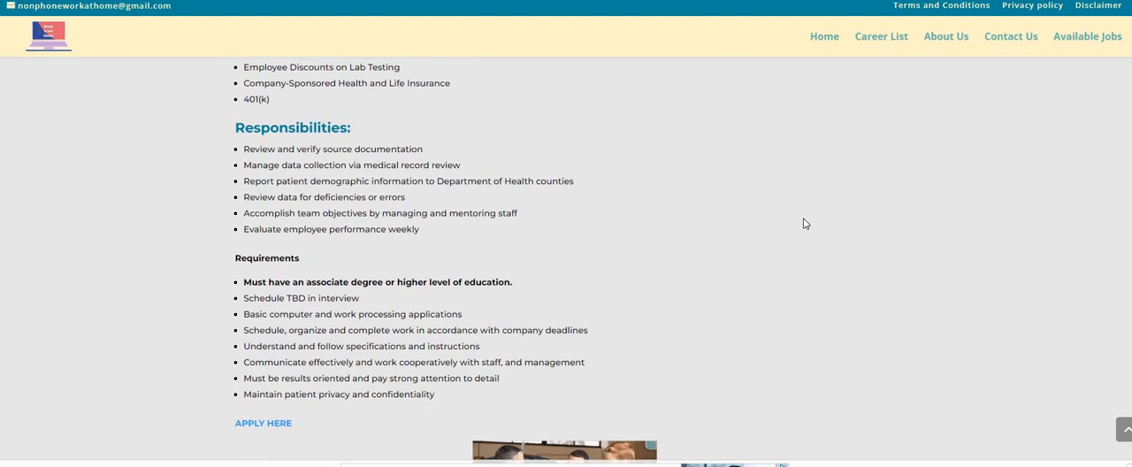
mouse_move(780, 245)
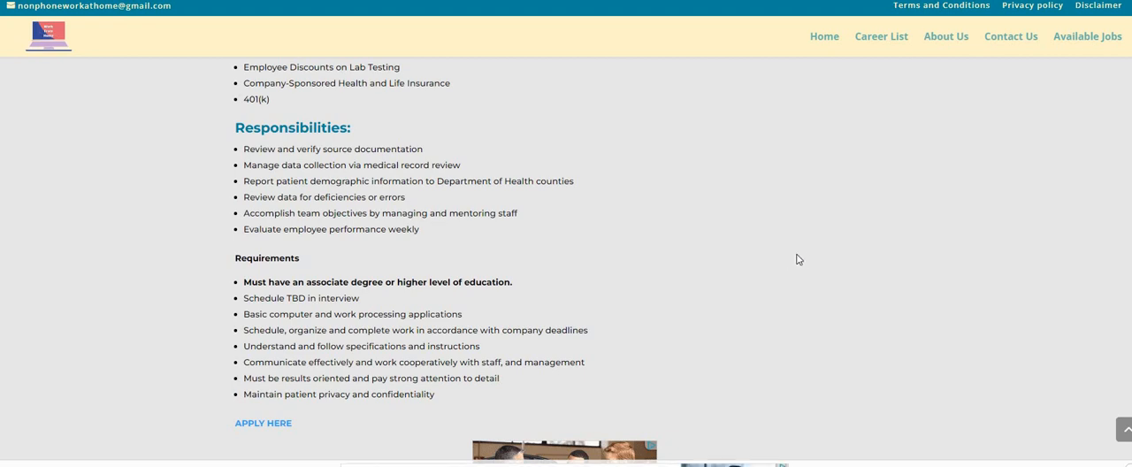
scroll("down", 3)
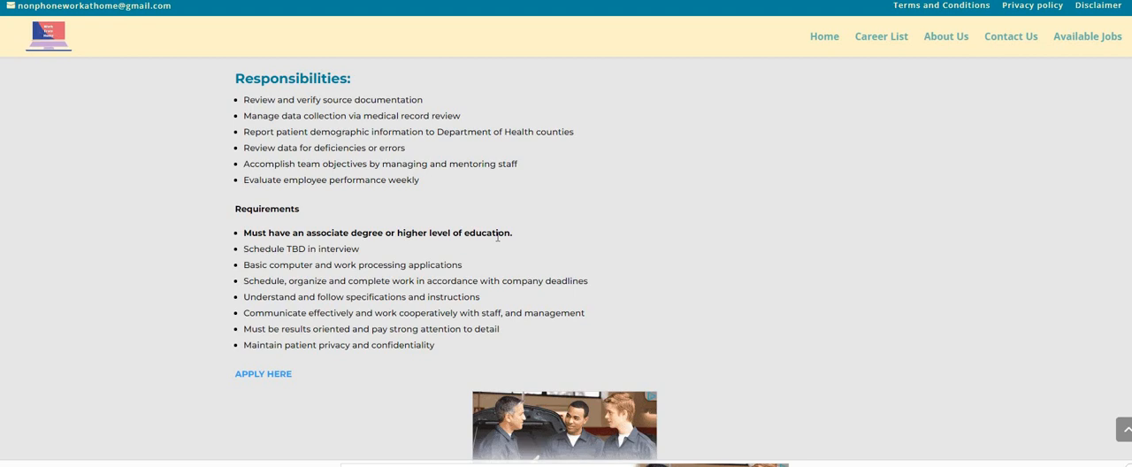
mouse_move(124, 304)
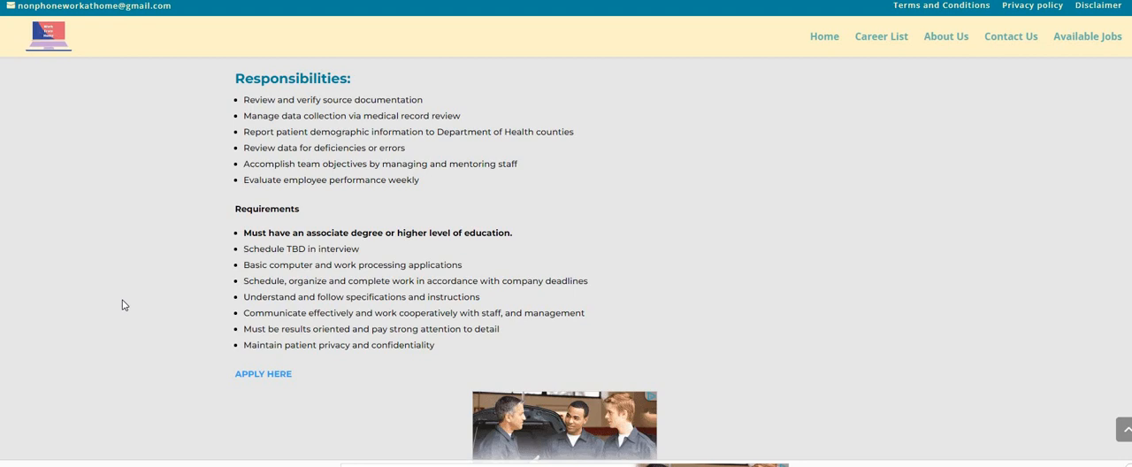
mouse_move(131, 300)
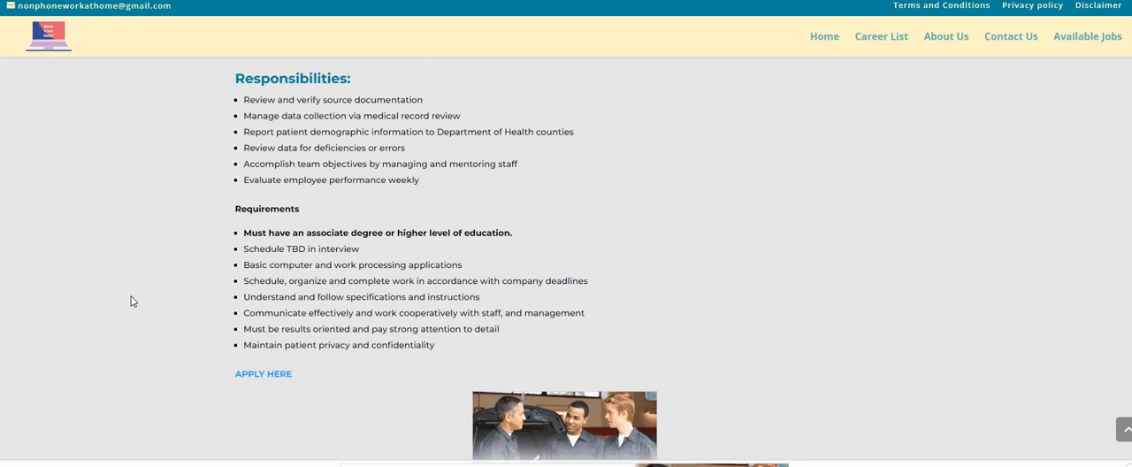